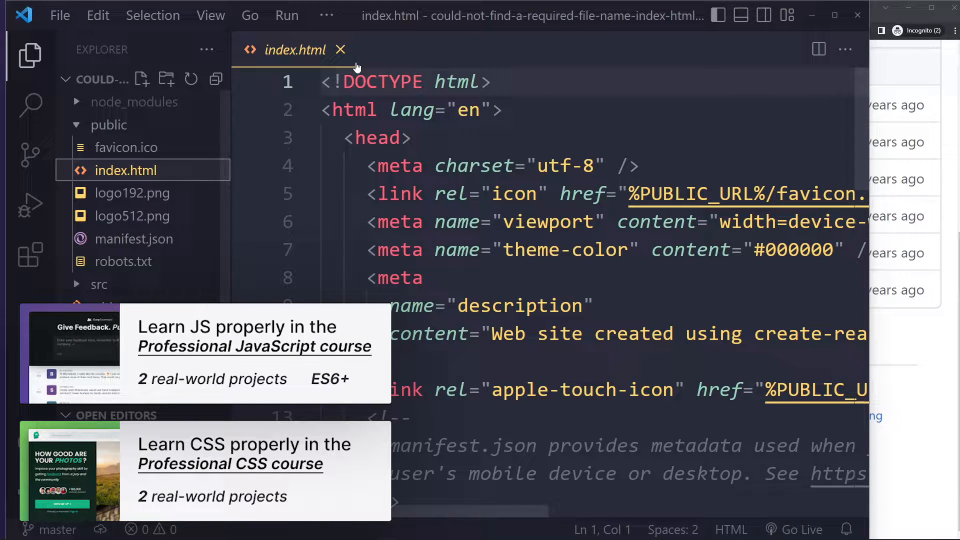
# Step: Replace public/index.html with a freshly recreated empty index.html and view it
pyautogui.click(341, 50)
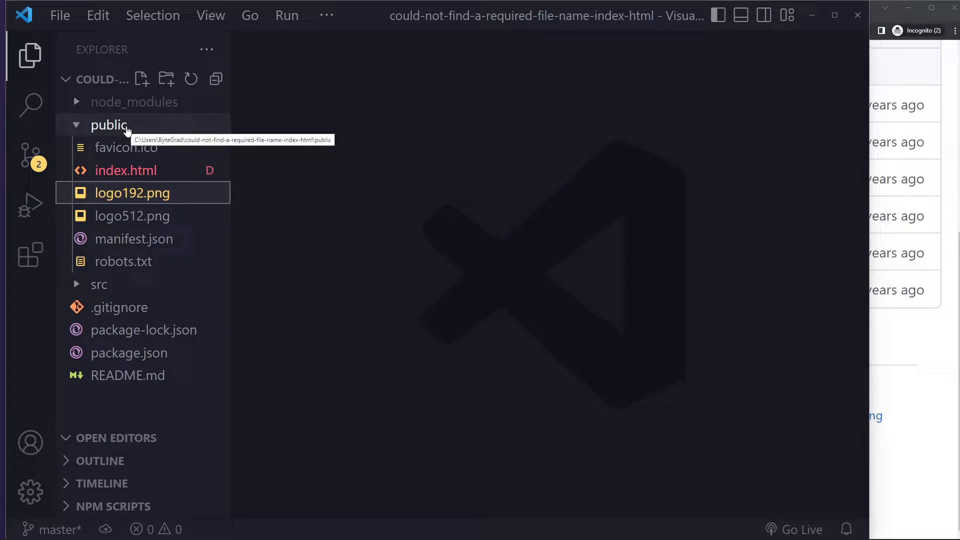
pyautogui.click(126, 170)
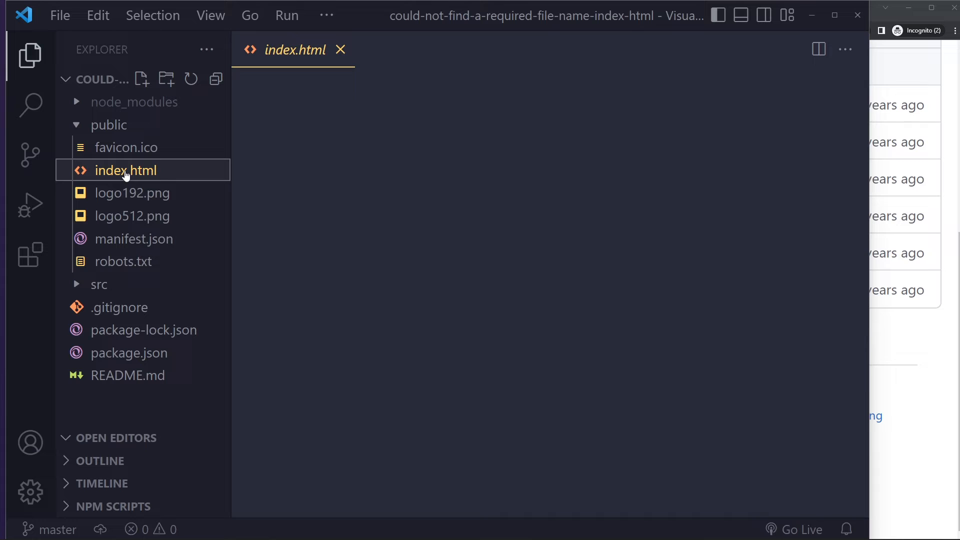
pyautogui.click(341, 50)
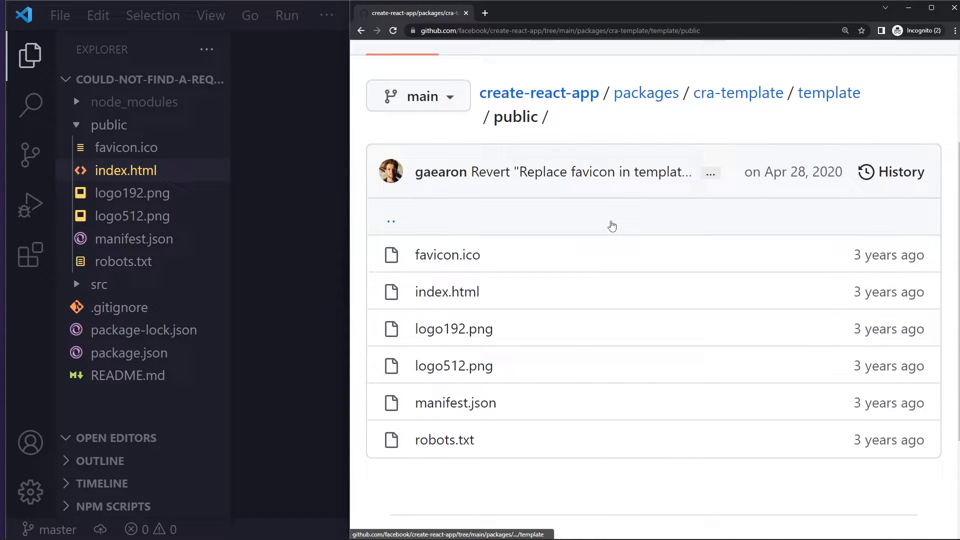
# Step: Open and read the 43-line index.html in cra-template's template/public folder on GitHub
pyautogui.scroll(3)
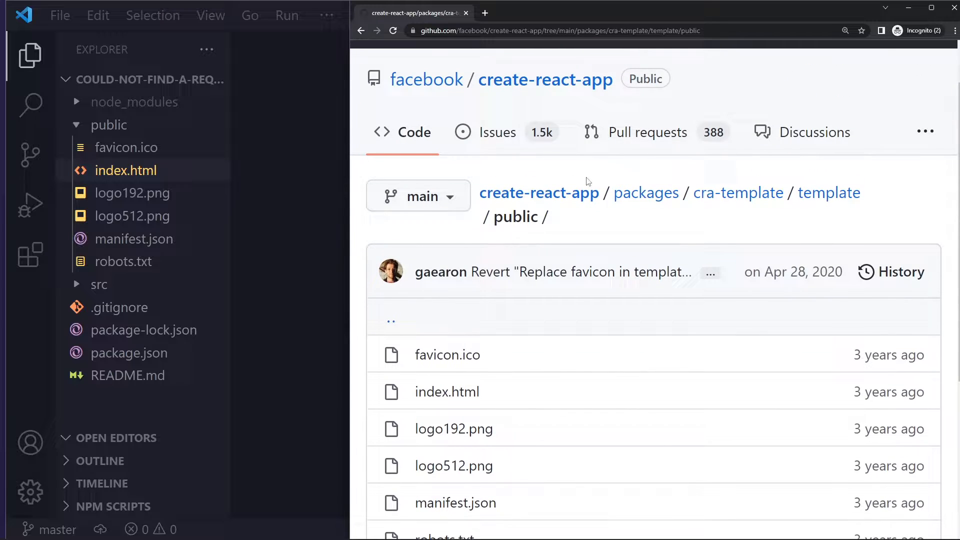
pyautogui.scroll(-3)
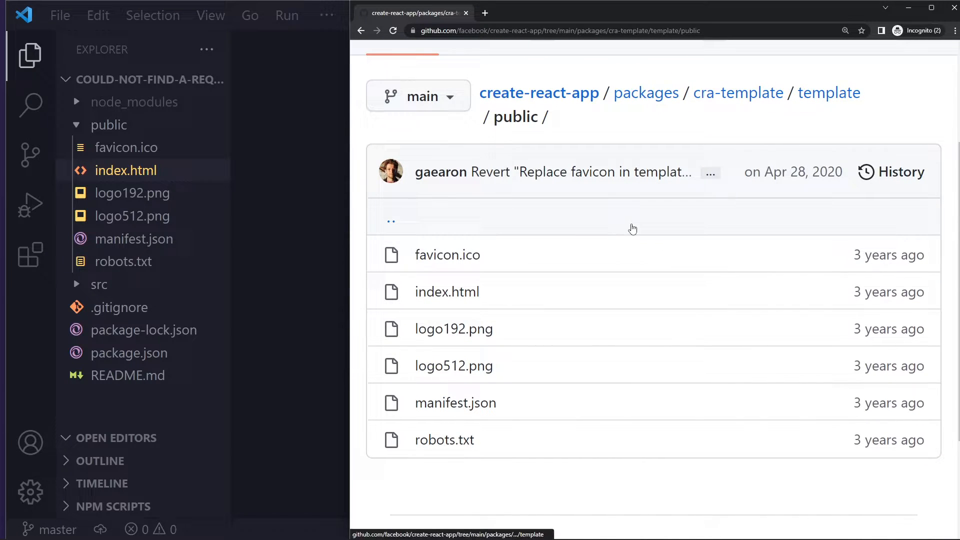
pyautogui.moveTo(447, 293)
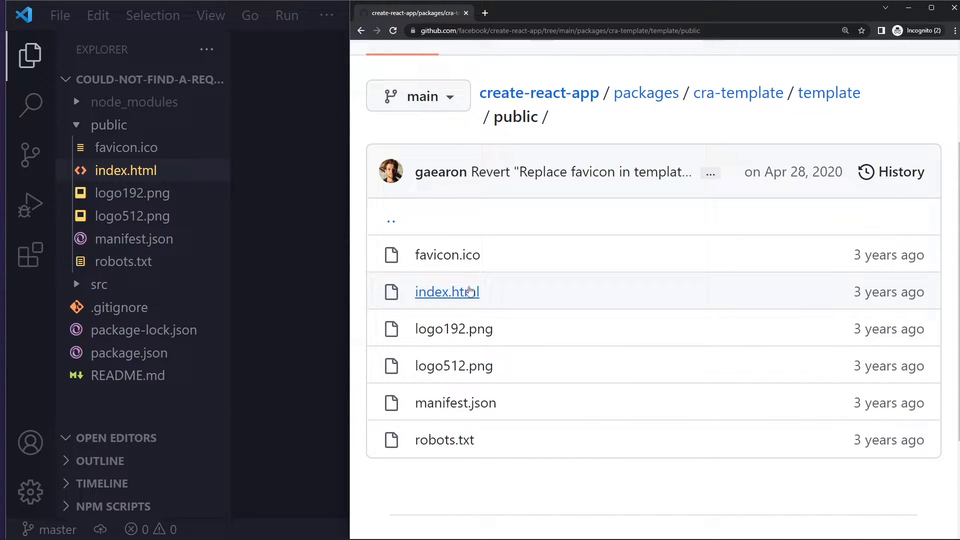
pyautogui.click(447, 292)
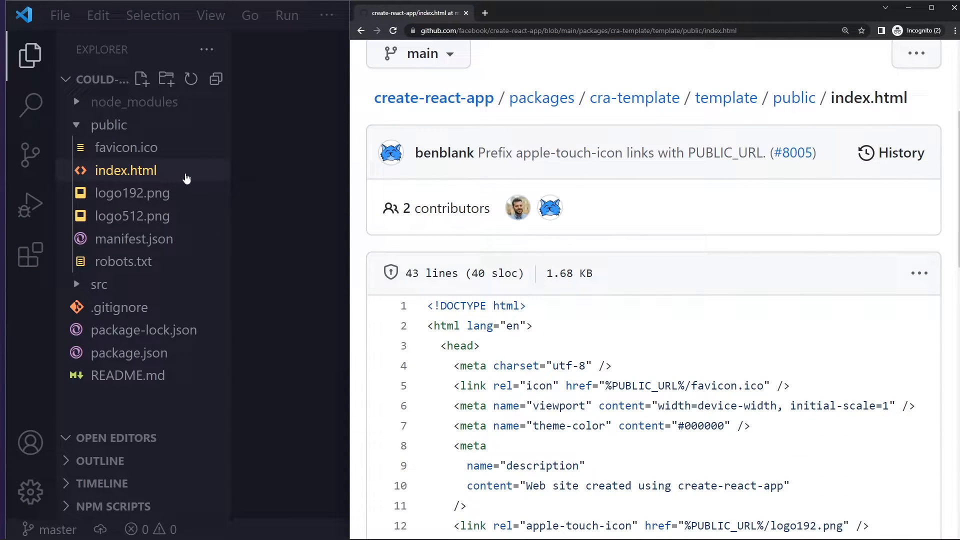
pyautogui.moveTo(652, 297)
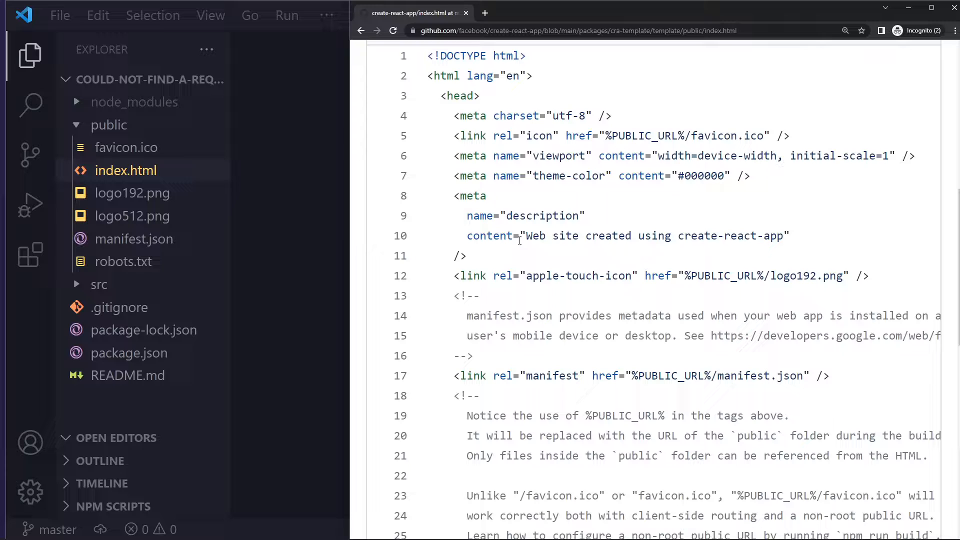
pyautogui.scroll(3)
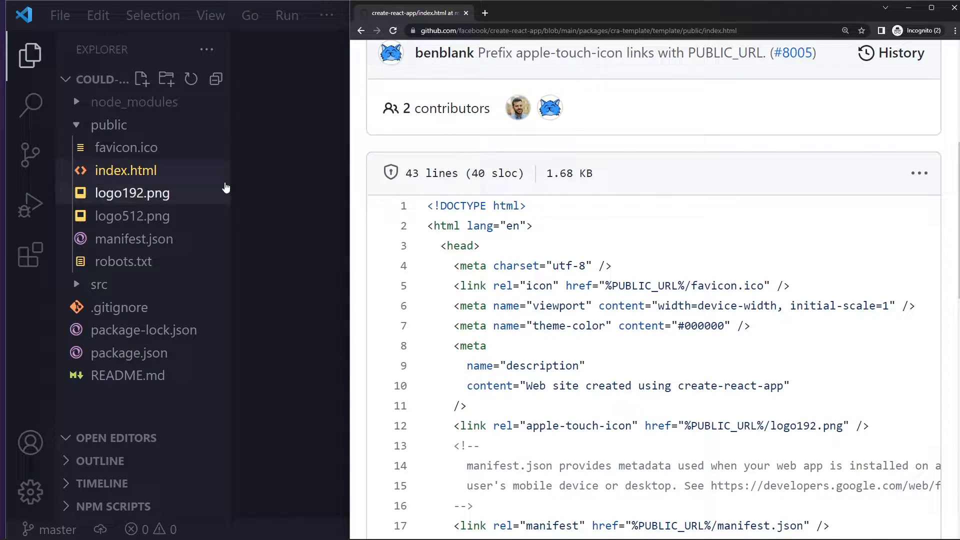
pyautogui.click(109, 125)
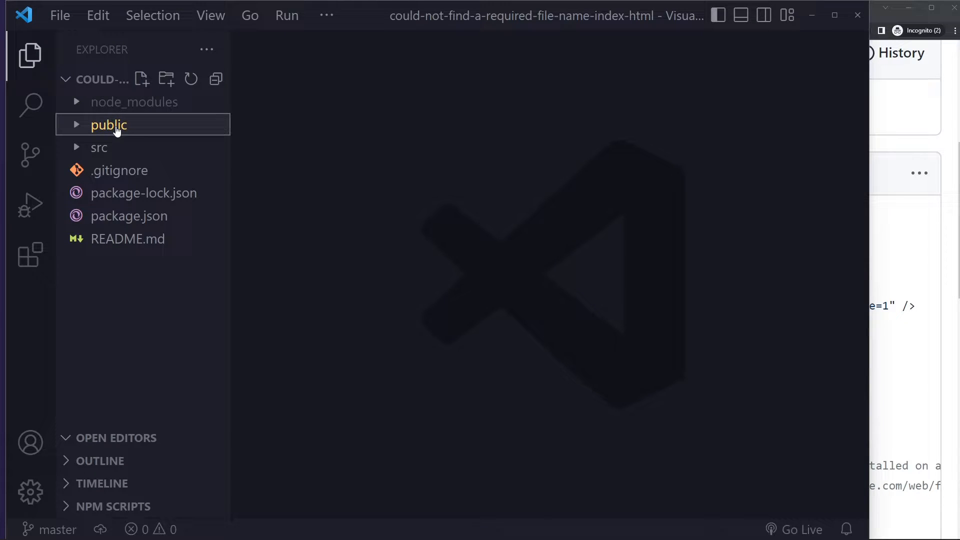
# Step: Drag the public folder into src, confirm it there, then return it to the project root
pyautogui.click(99, 148)
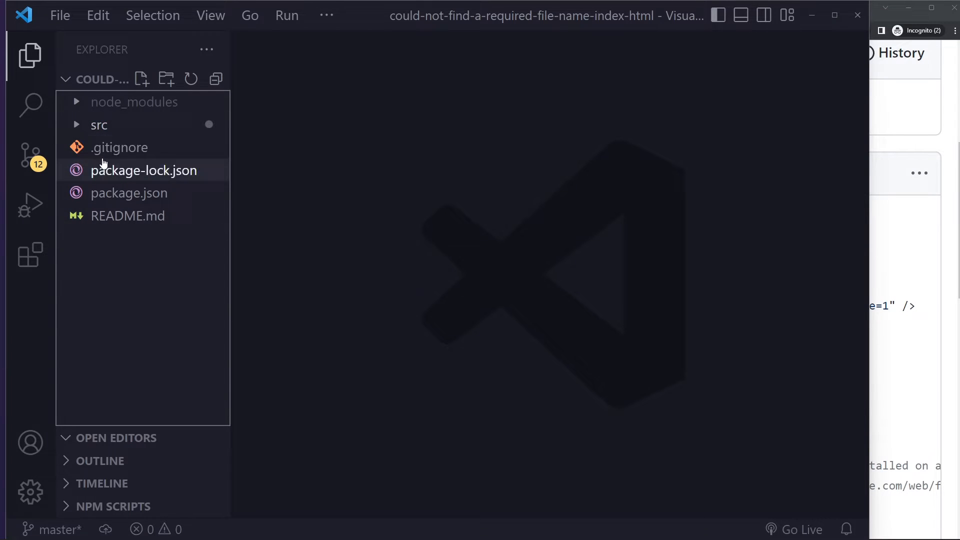
pyautogui.click(99, 125)
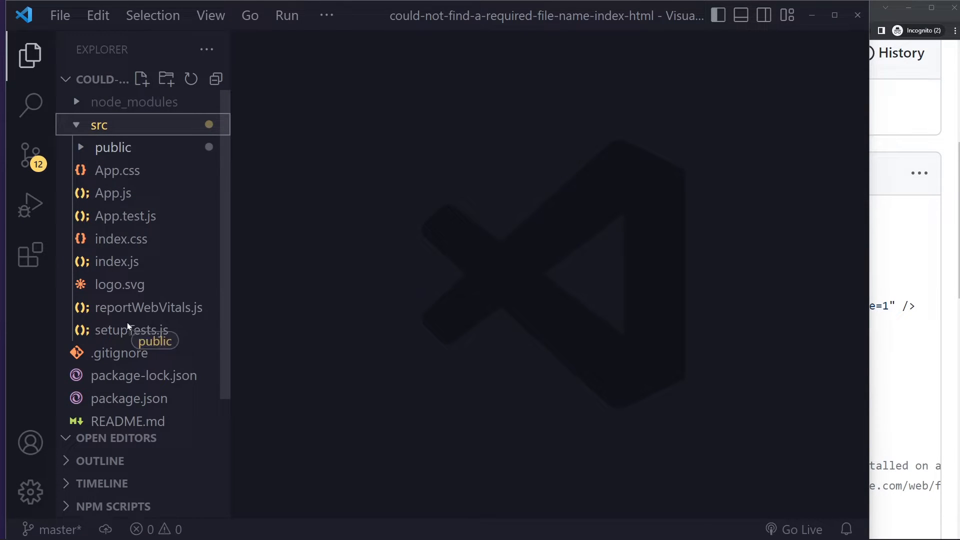
pyautogui.moveTo(183, 170)
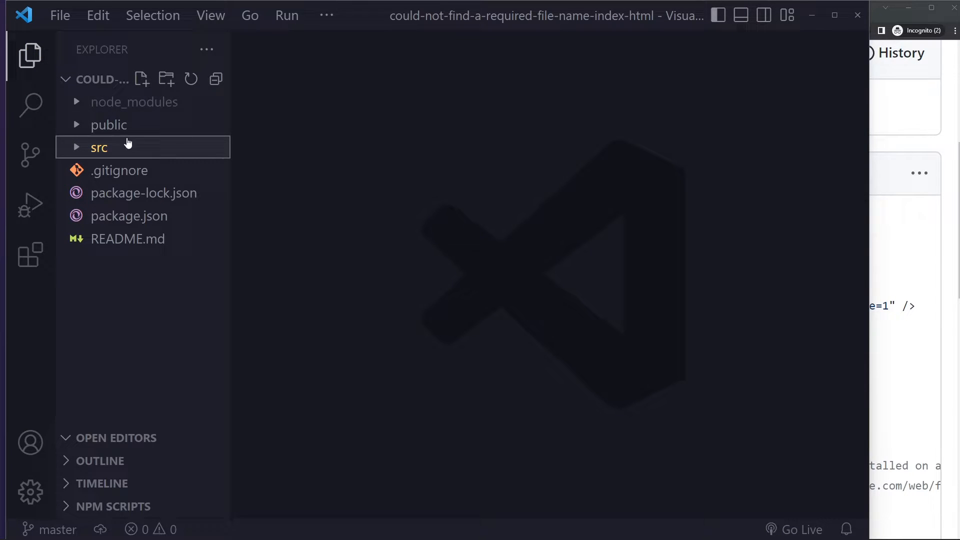
pyautogui.moveTo(131, 150)
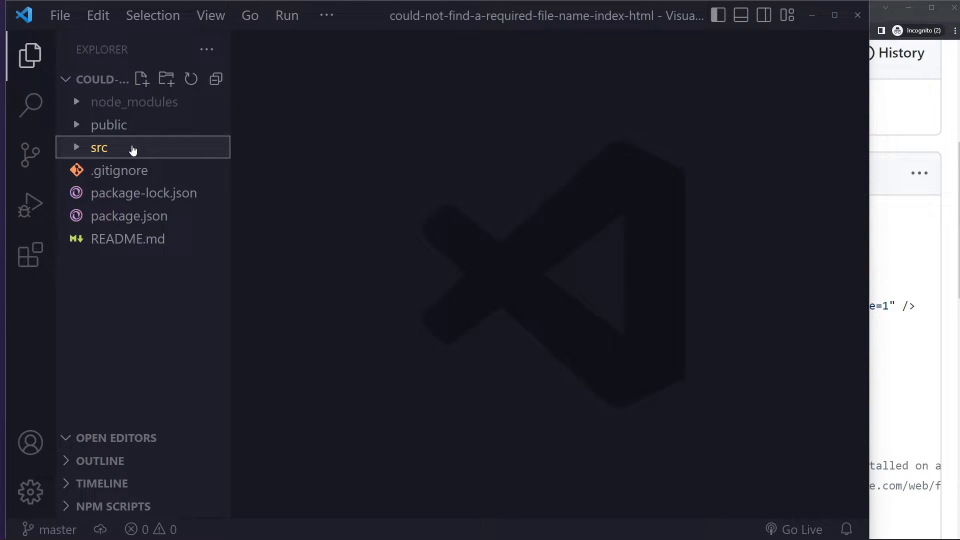
pyautogui.click(109, 125)
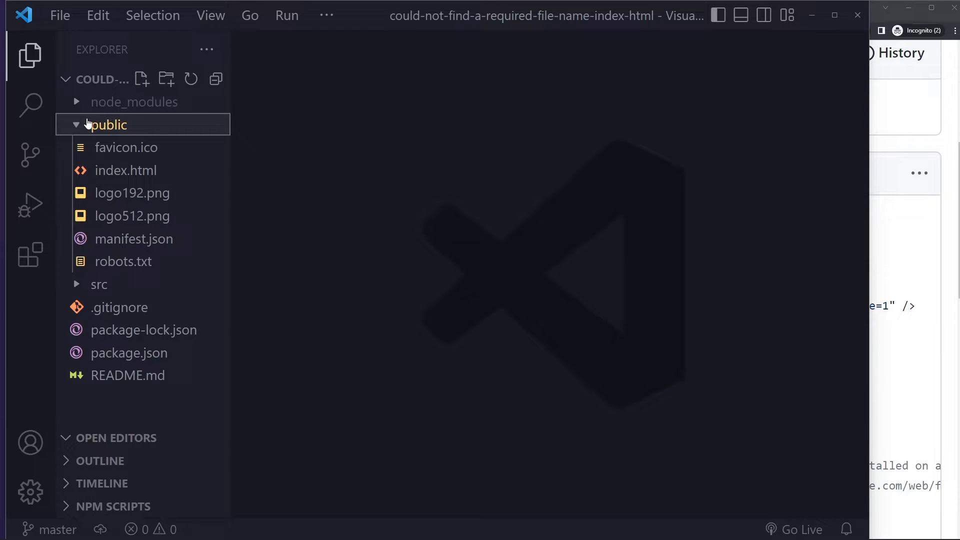
pyautogui.click(109, 124)
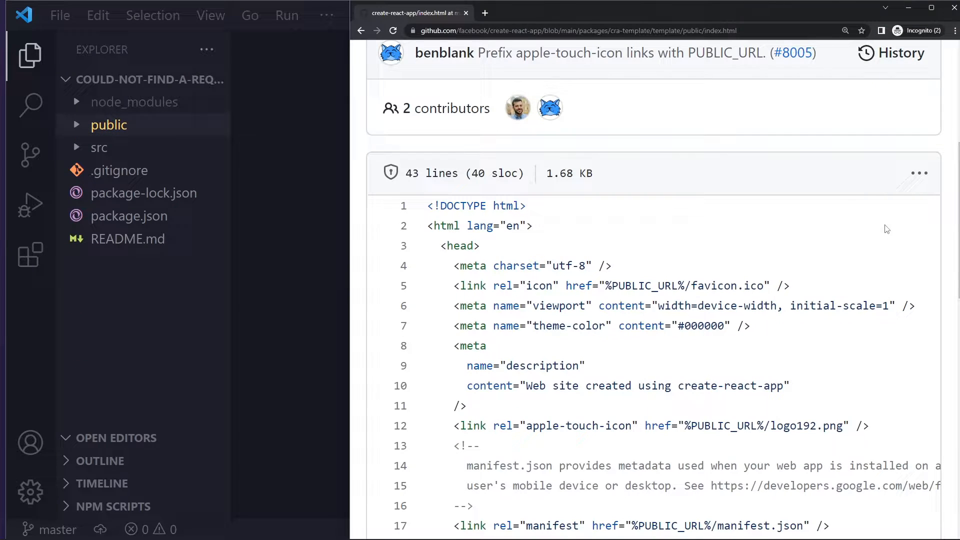
# Step: Scroll through the GitHub template index.html source
pyautogui.scroll(3)
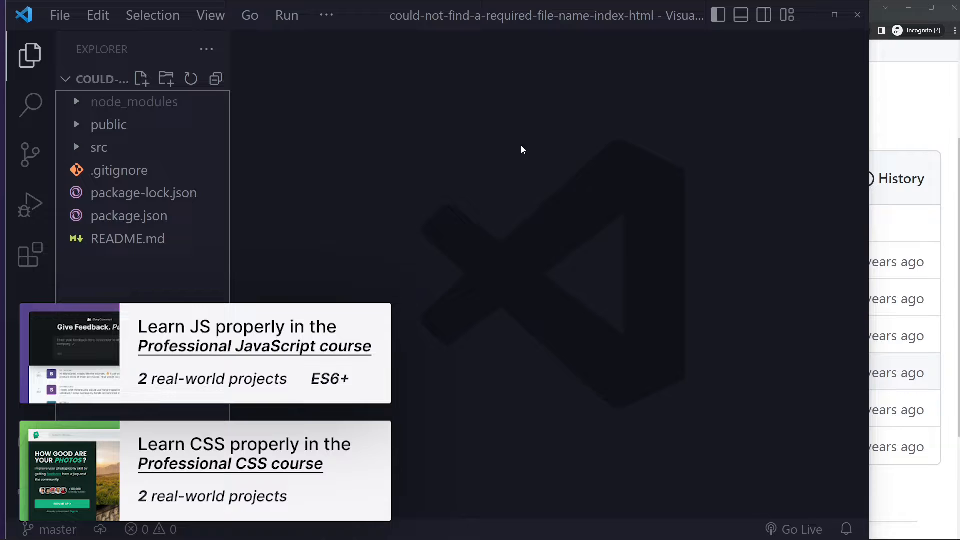
pyautogui.moveTo(887, 130)
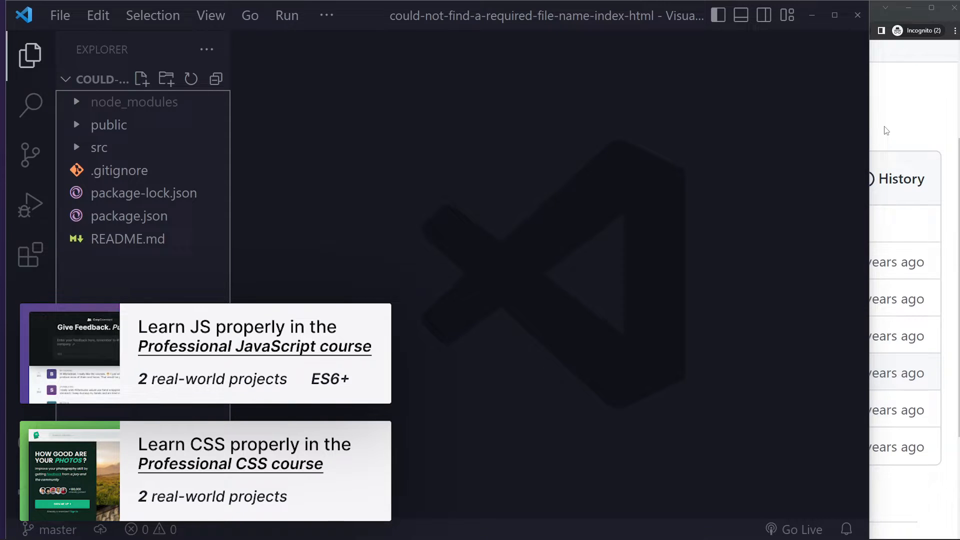
pyautogui.moveTo(109, 125)
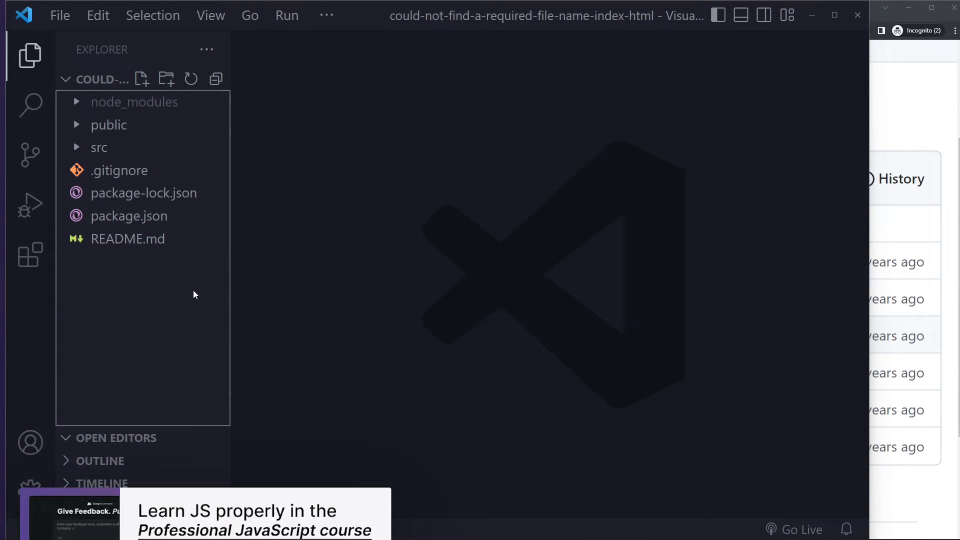
pyautogui.moveTo(144, 193)
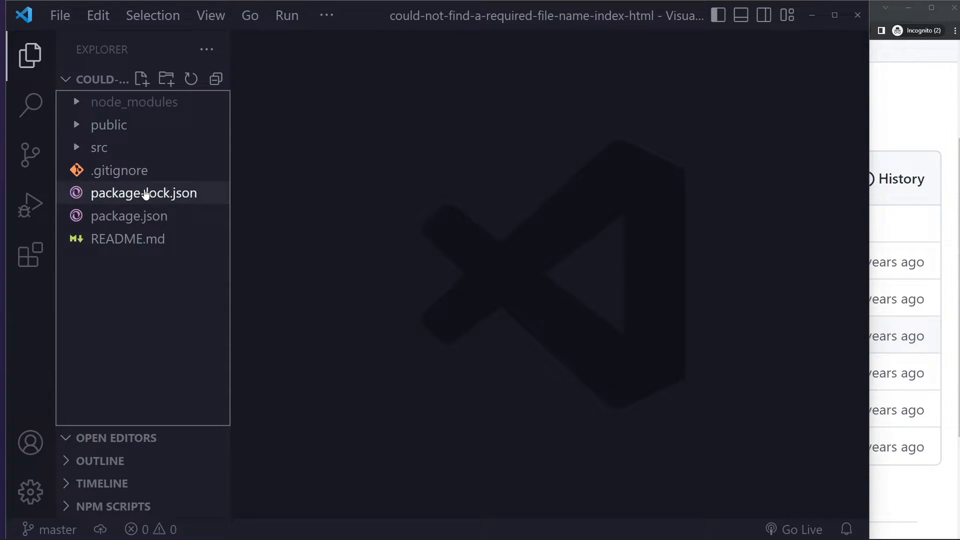
pyautogui.moveTo(139, 208)
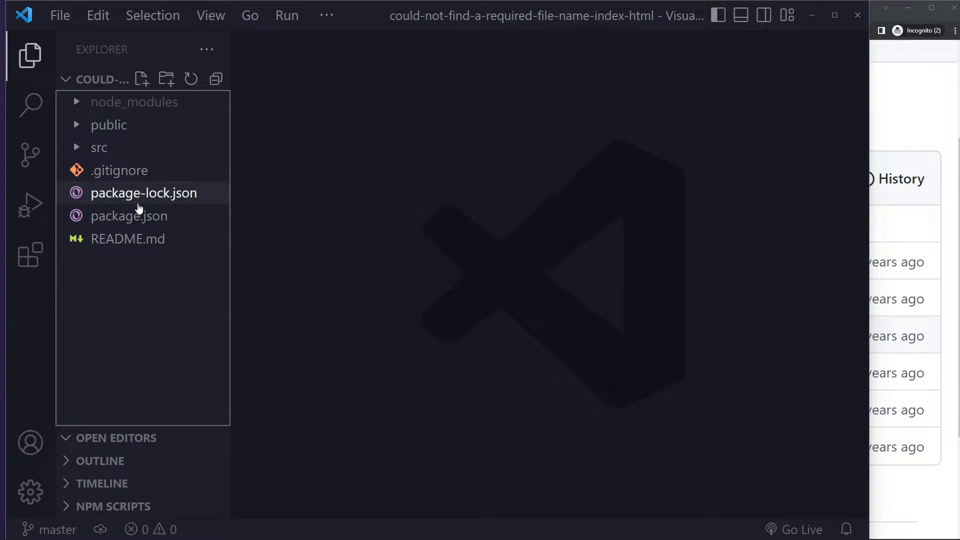
pyautogui.moveTo(96, 90)
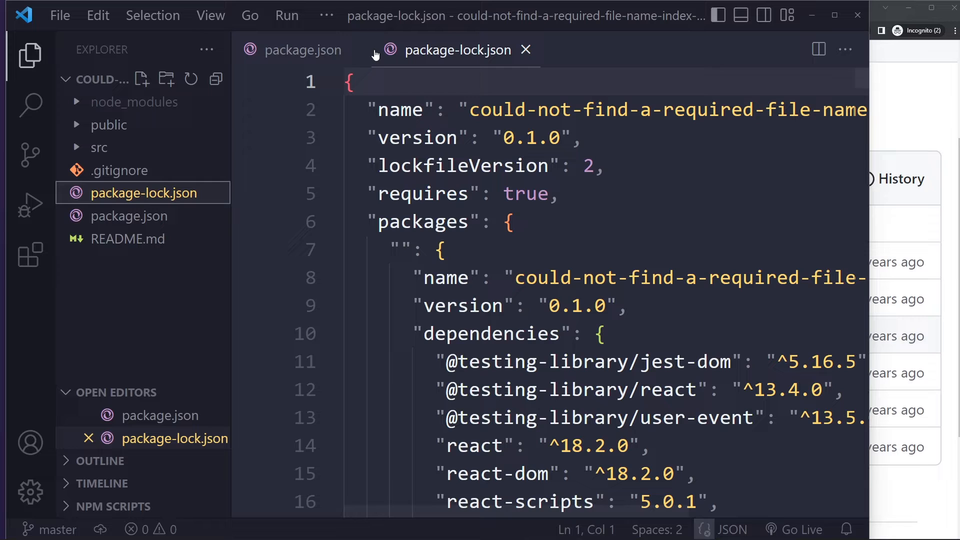
pyautogui.click(524, 49)
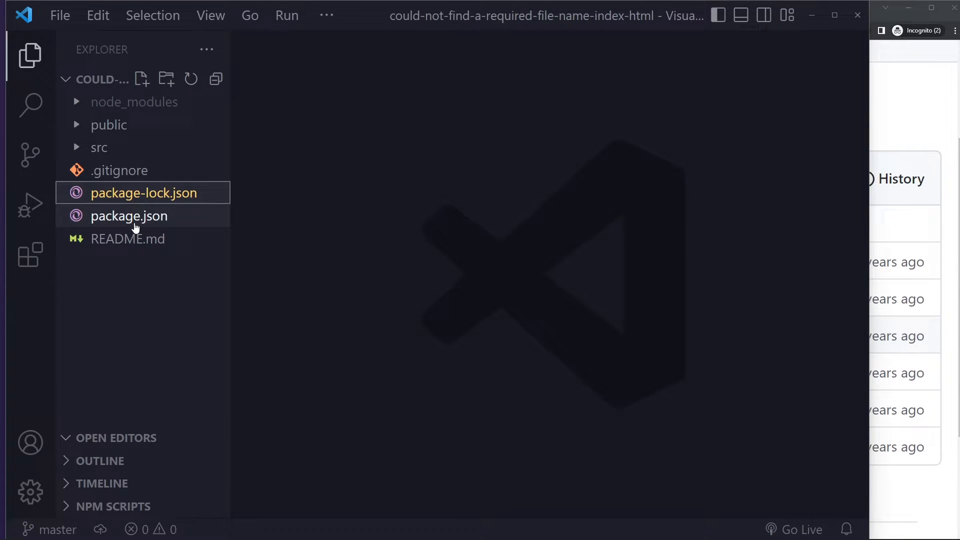
pyautogui.moveTo(99, 147)
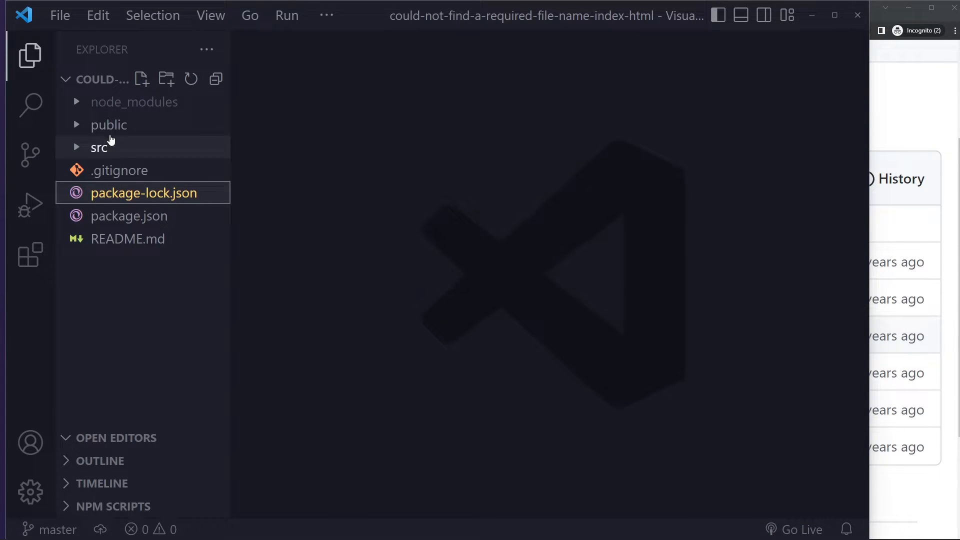
pyautogui.moveTo(495, 271)
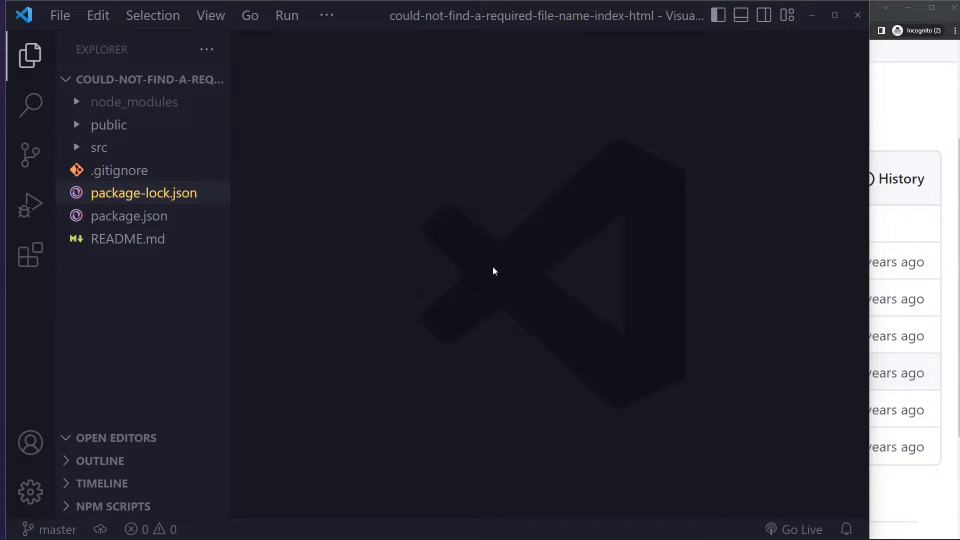
pyautogui.press('ctrl+`')
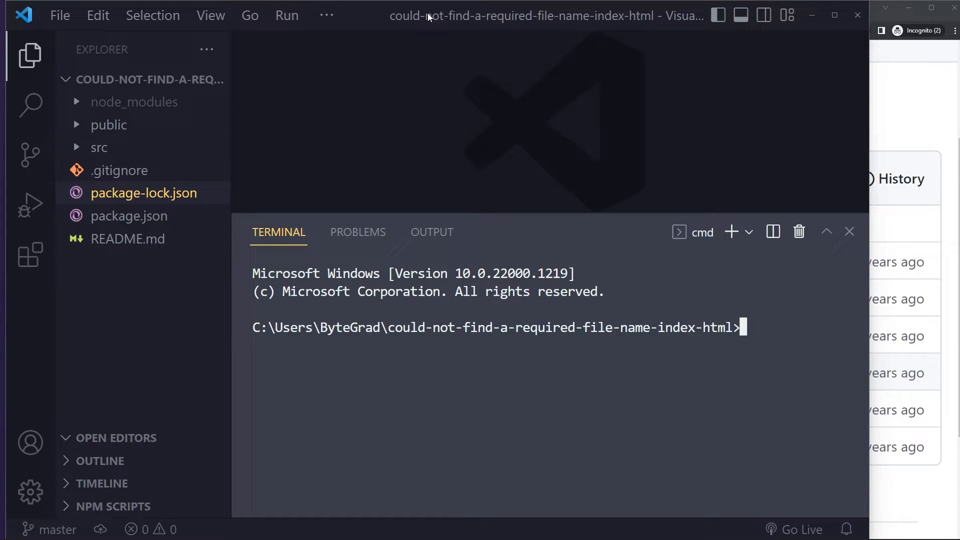
pyautogui.moveTo(789, 377)
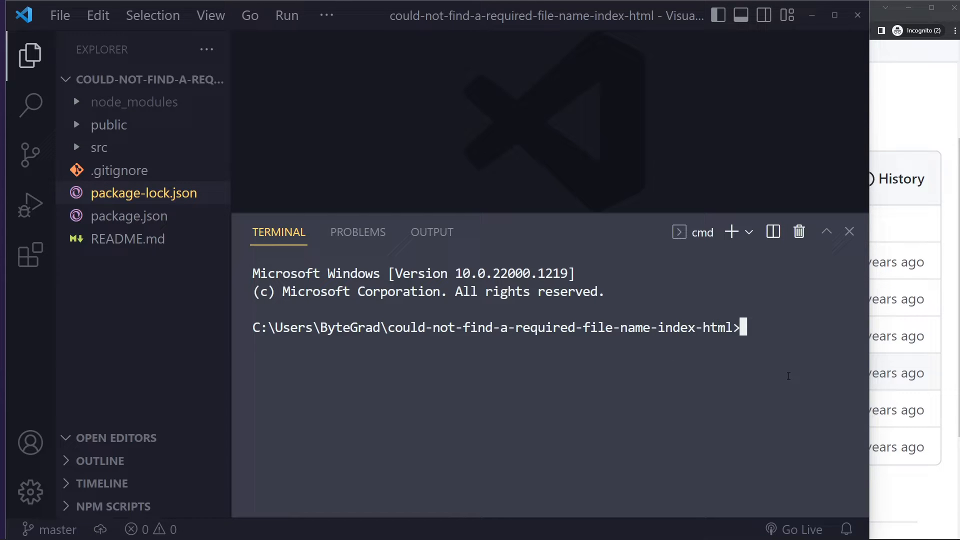
# Step: Abandon the partly typed 'npm star' command and hide the integrated terminal
pyautogui.write('npm star')
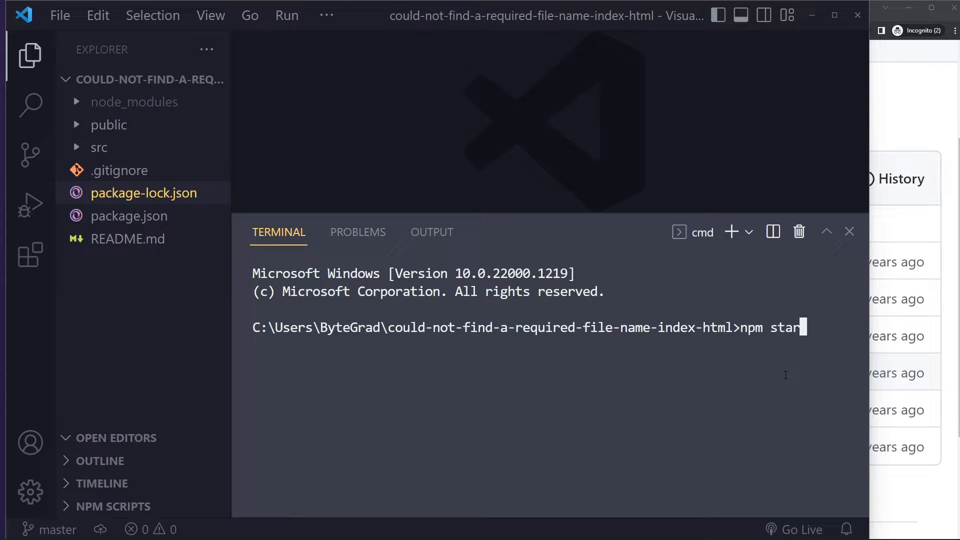
pyautogui.click(849, 232)
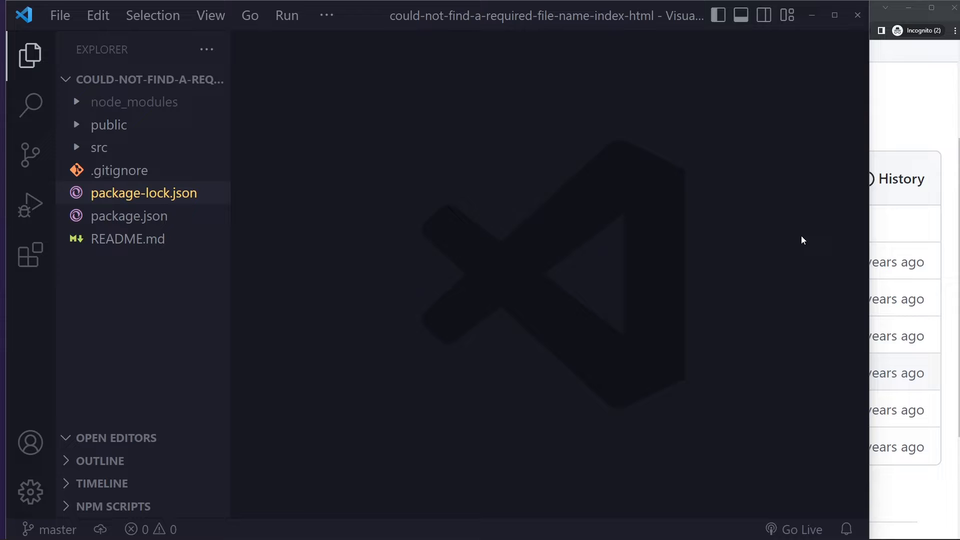
pyautogui.moveTo(142, 79)
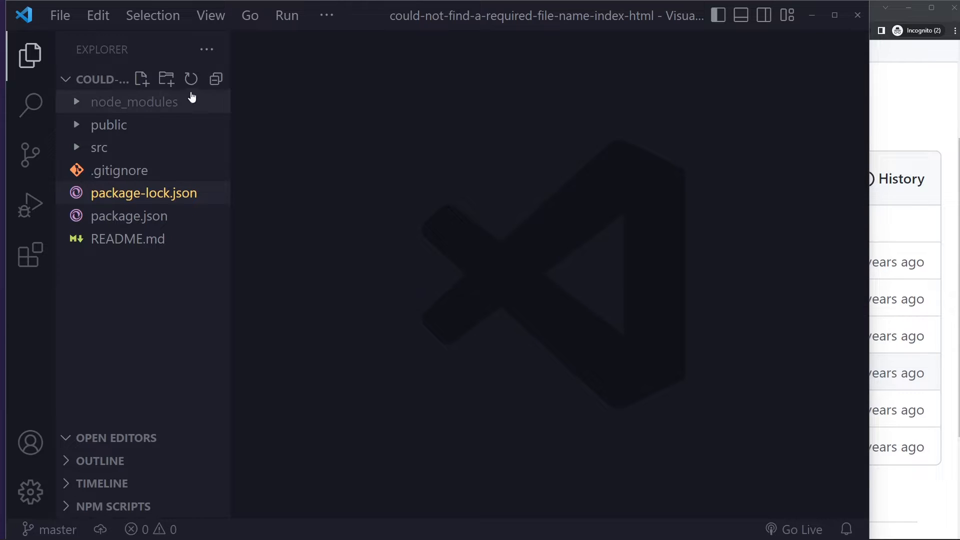
pyautogui.press('ctrl+`')
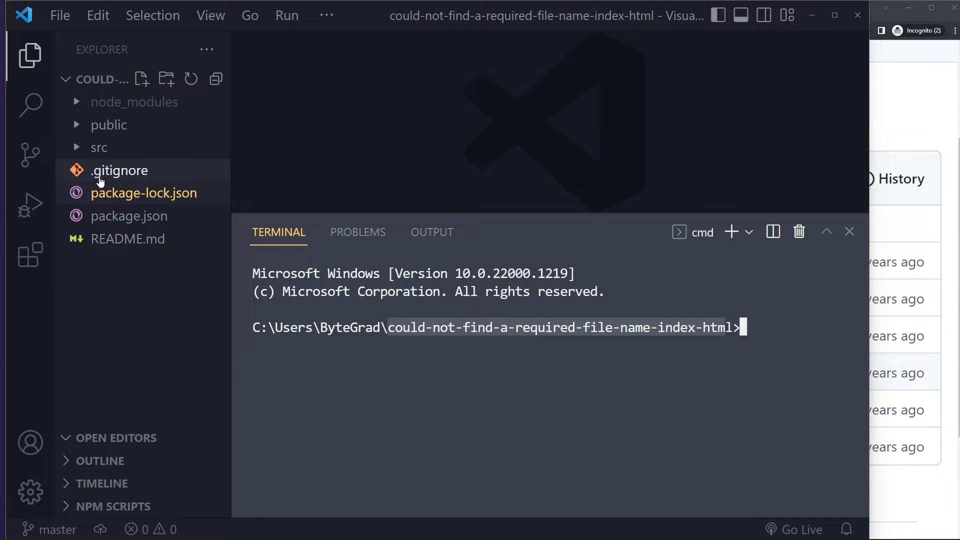
pyautogui.moveTo(96, 84)
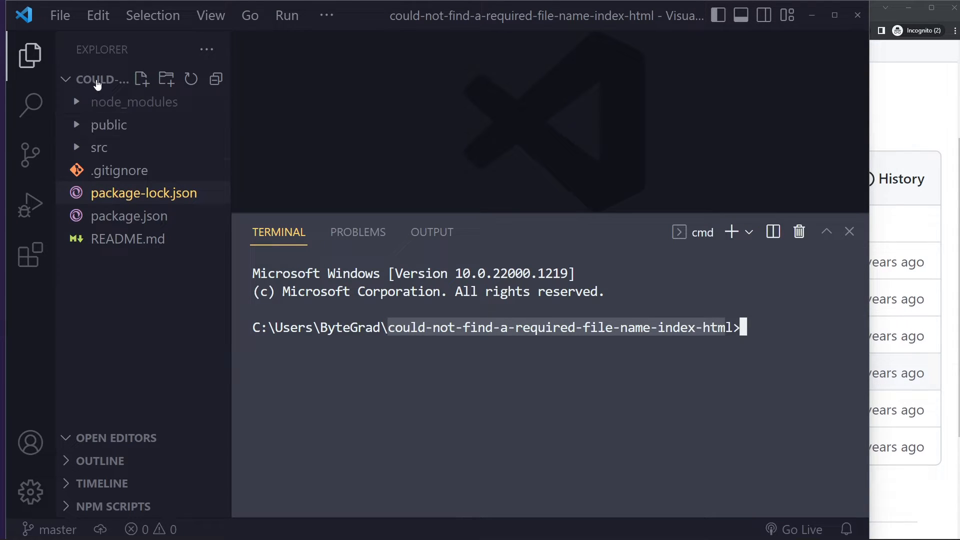
pyautogui.moveTo(100, 148)
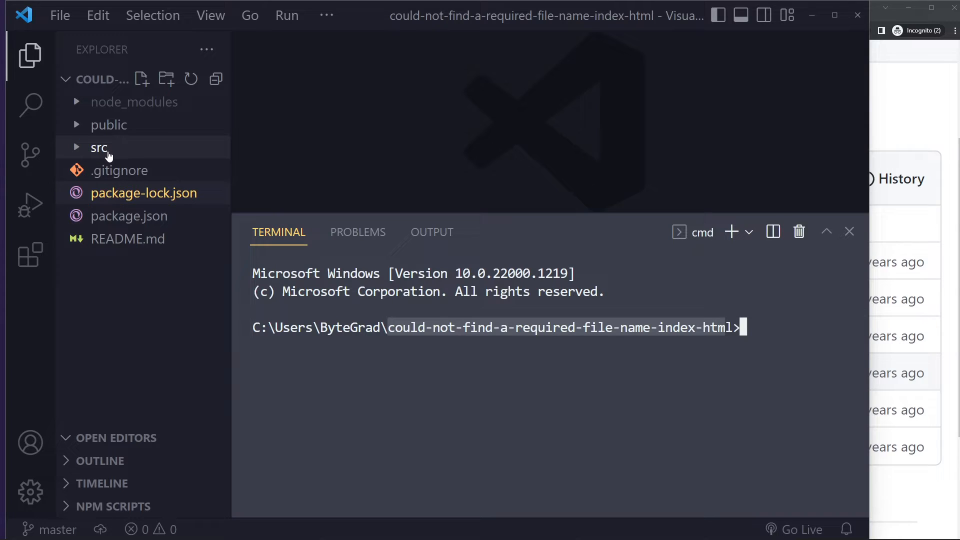
pyautogui.moveTo(63, 78)
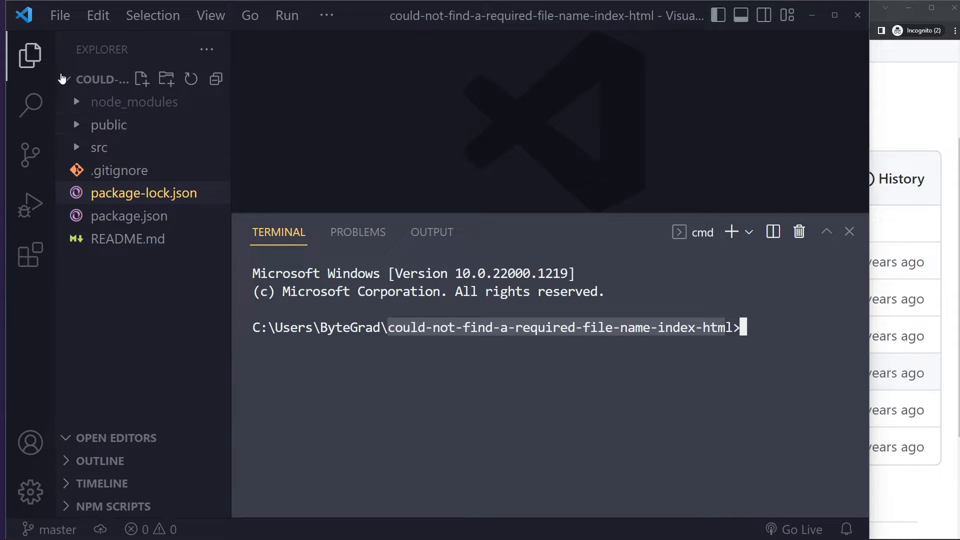
pyautogui.click(849, 232)
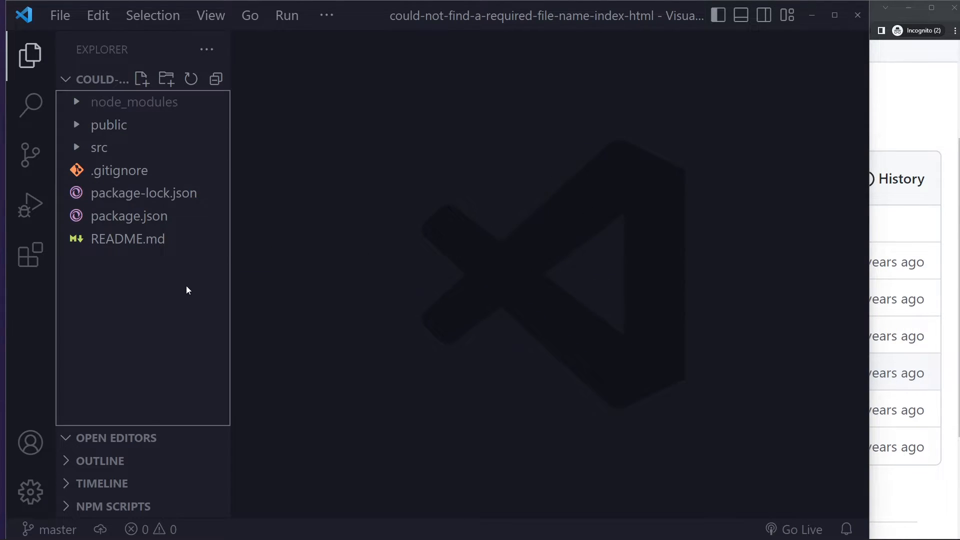
pyautogui.click(120, 170)
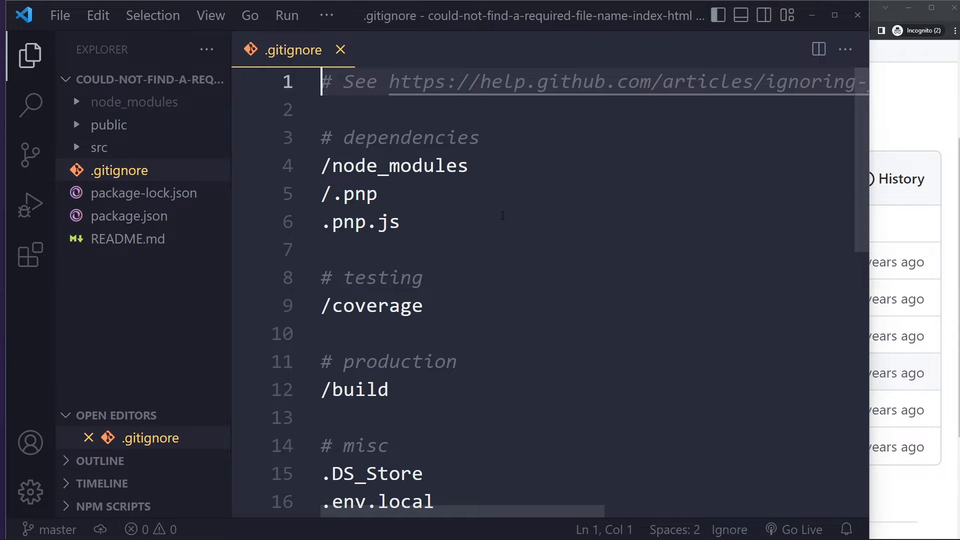
pyautogui.scroll(-3)
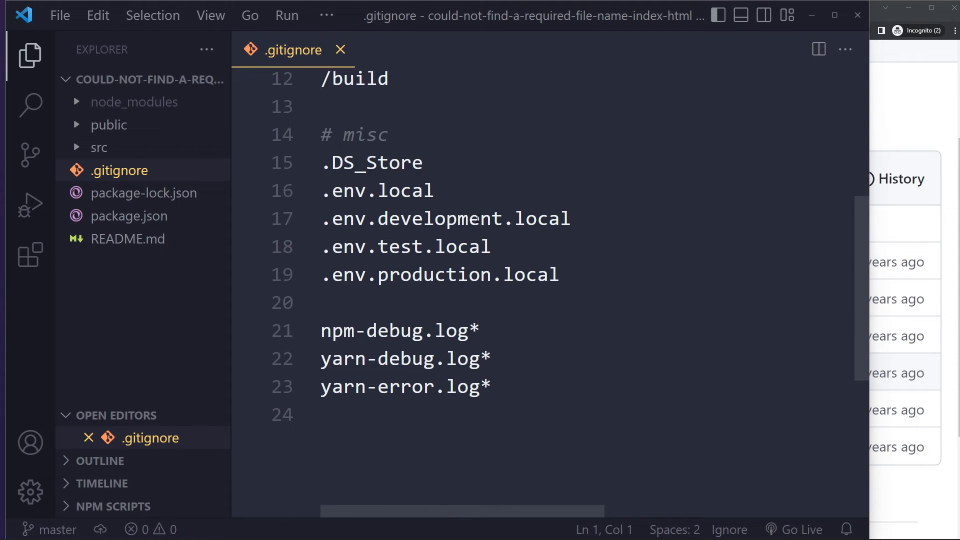
pyautogui.scroll(3)
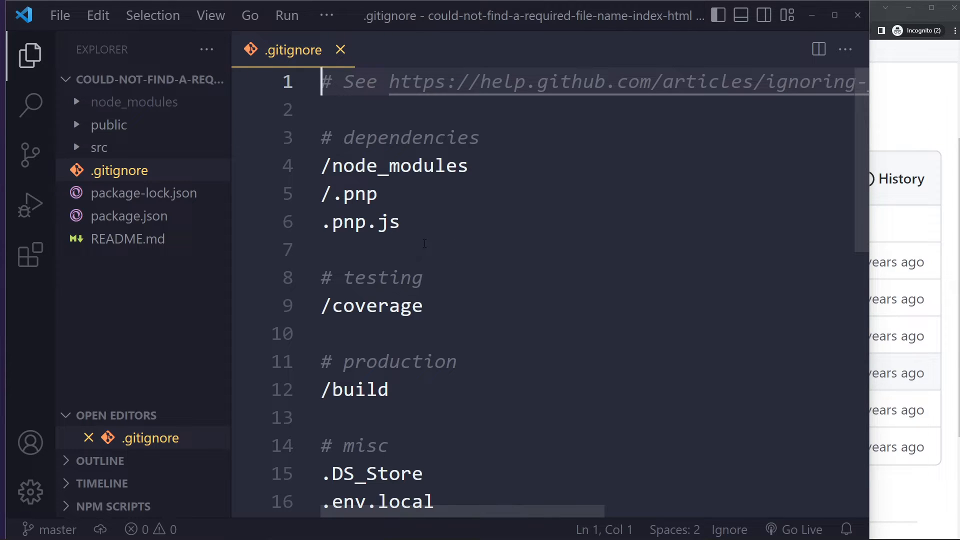
pyautogui.moveTo(153, 179)
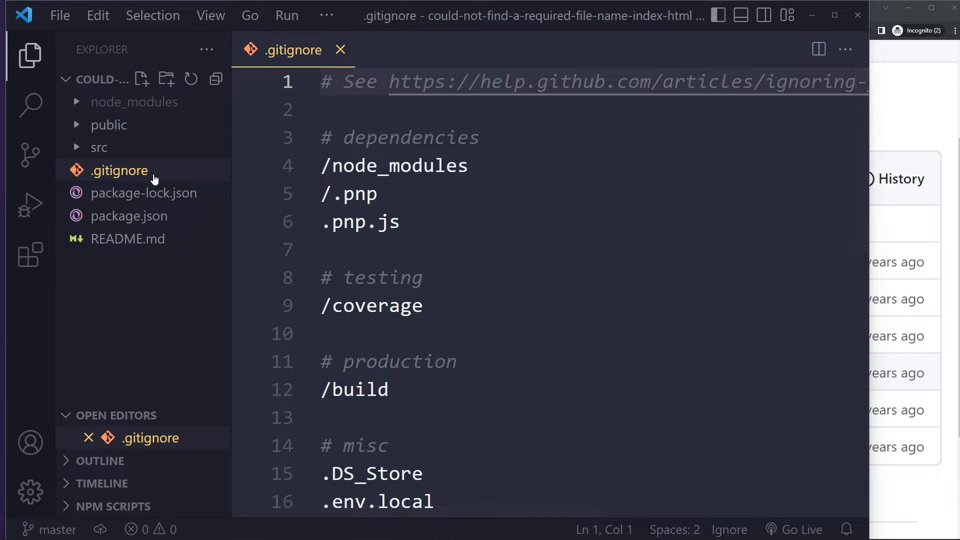
pyautogui.moveTo(110, 125)
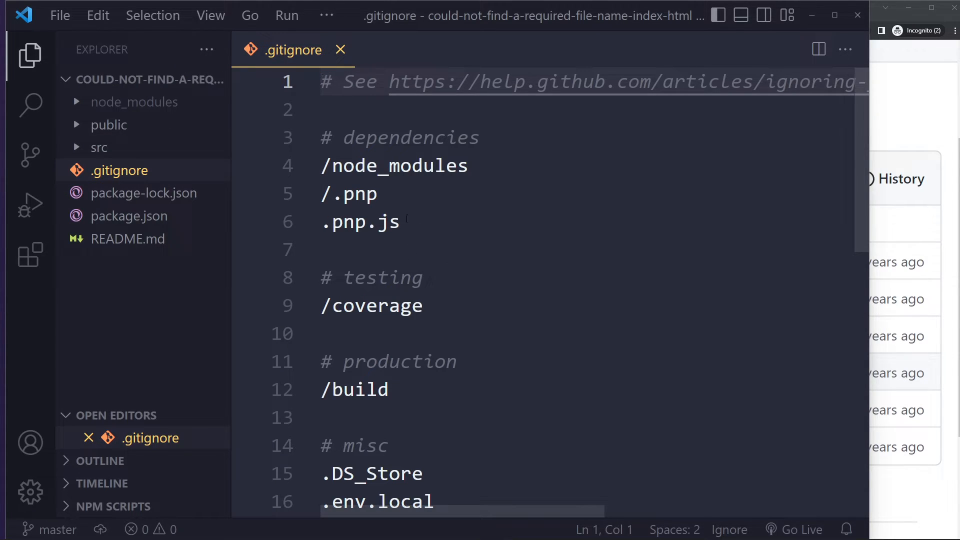
pyautogui.click(341, 49)
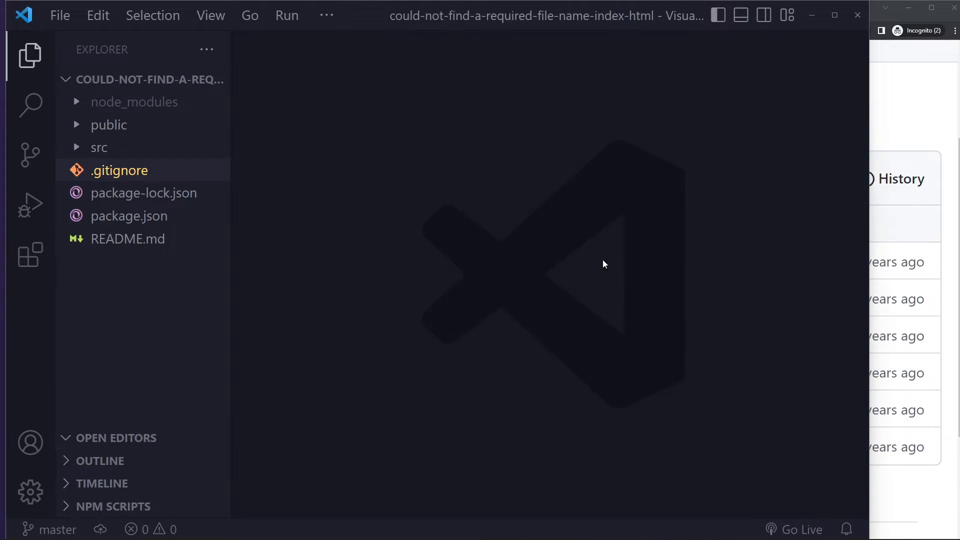
# Step: Peek inside the src folder, then open and close package-lock.json
pyautogui.click(99, 147)
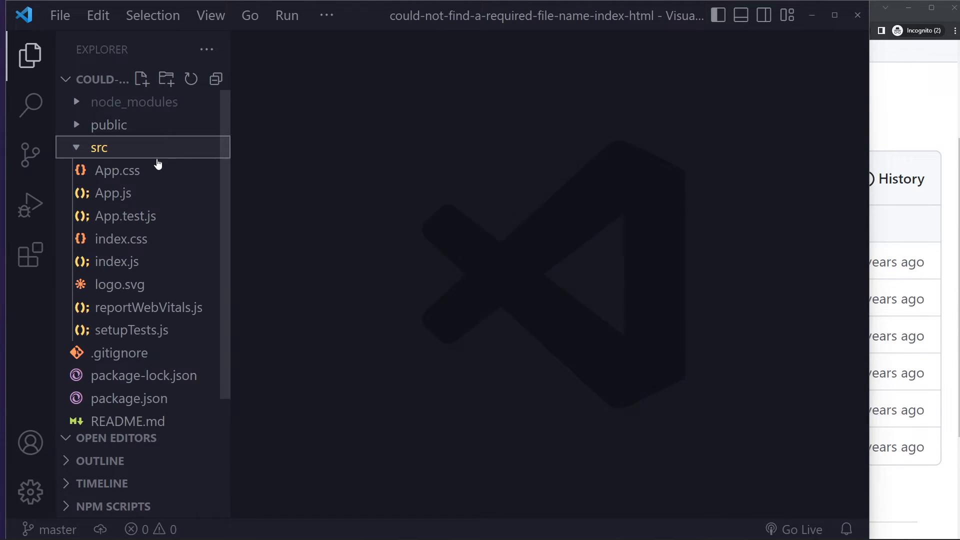
pyautogui.click(99, 147)
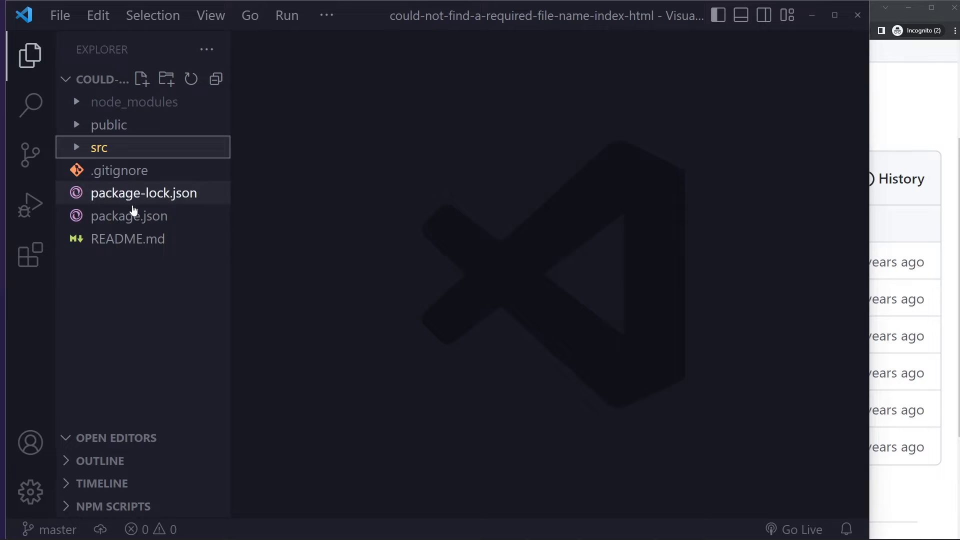
pyautogui.moveTo(175, 268)
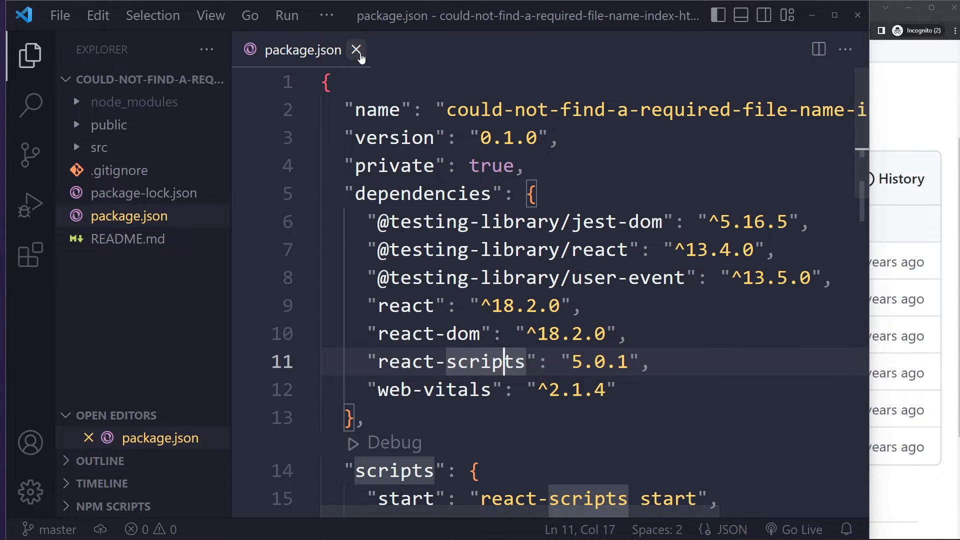
pyautogui.click(143, 192)
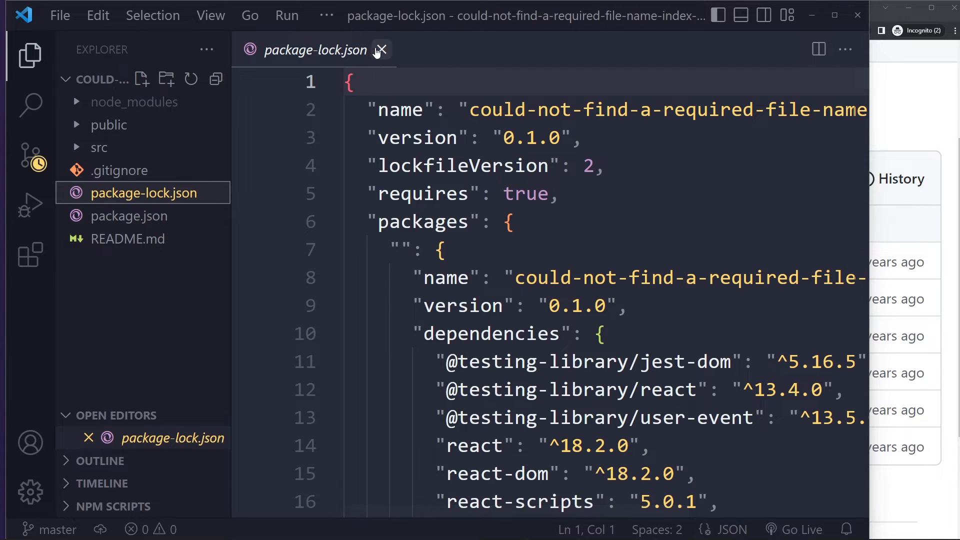
pyautogui.click(380, 50)
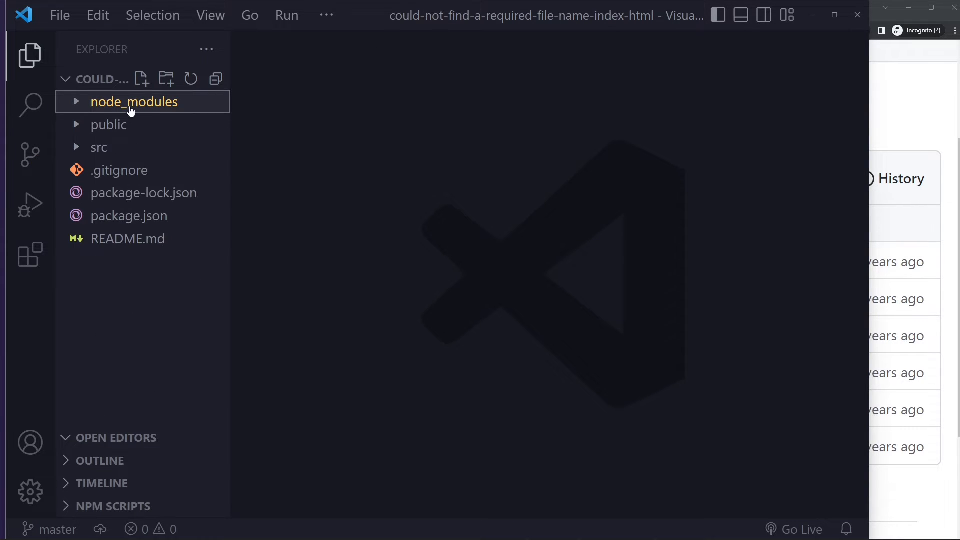
# Step: Open package.json to check the react-scripts dependency version, then close it
pyautogui.click(128, 216)
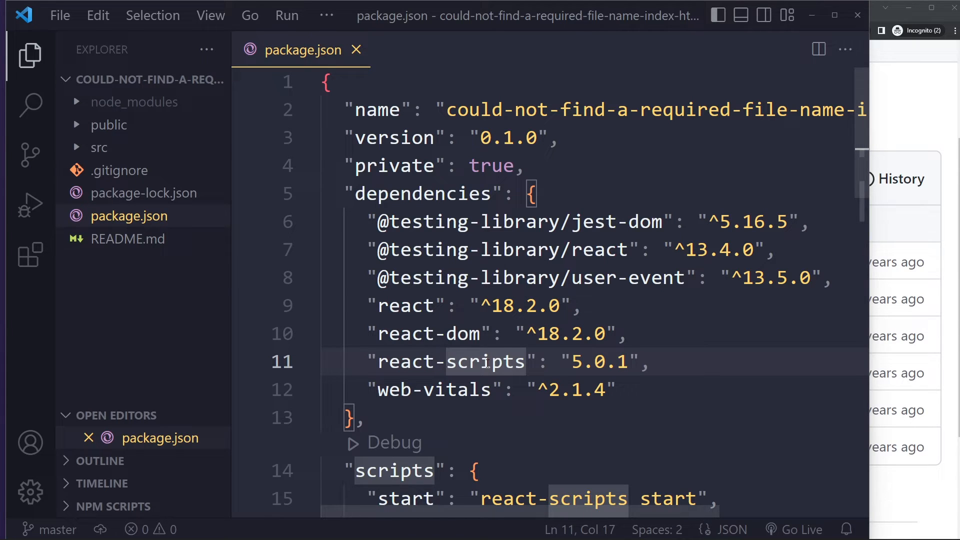
pyautogui.click(355, 50)
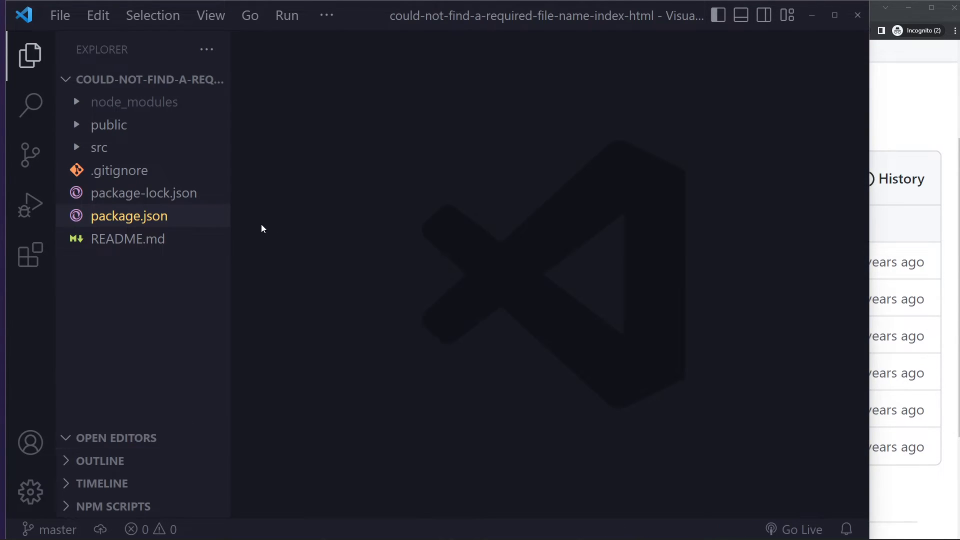
pyautogui.moveTo(410, 218)
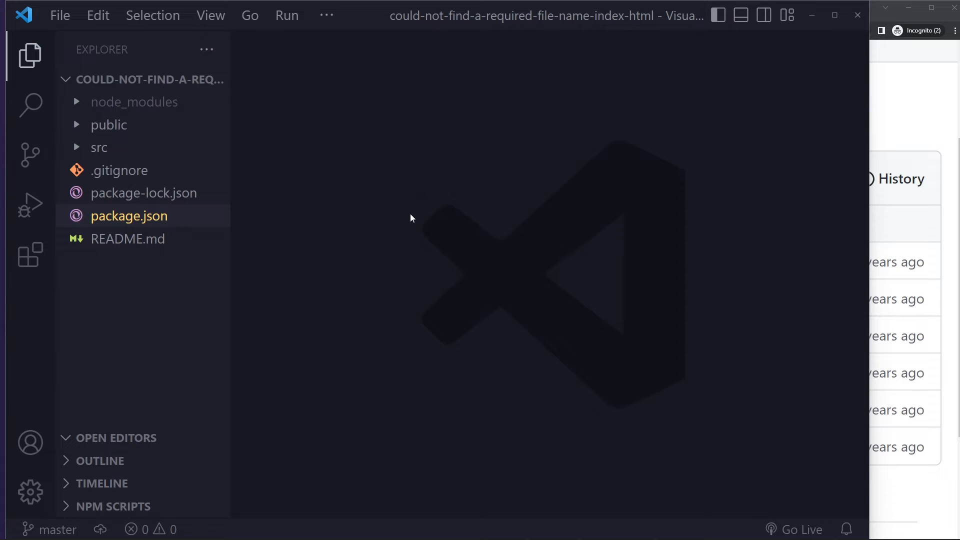
pyautogui.write('np')
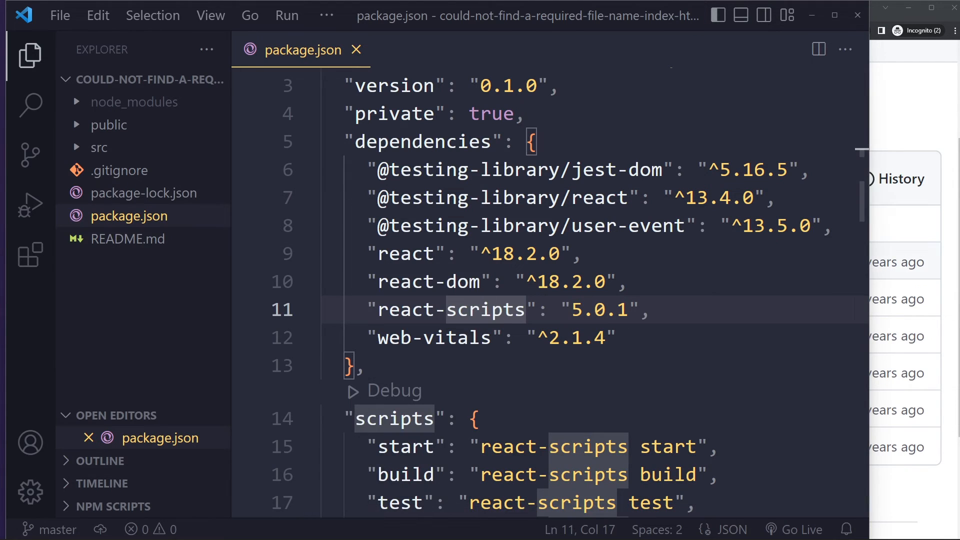
pyautogui.click(356, 49)
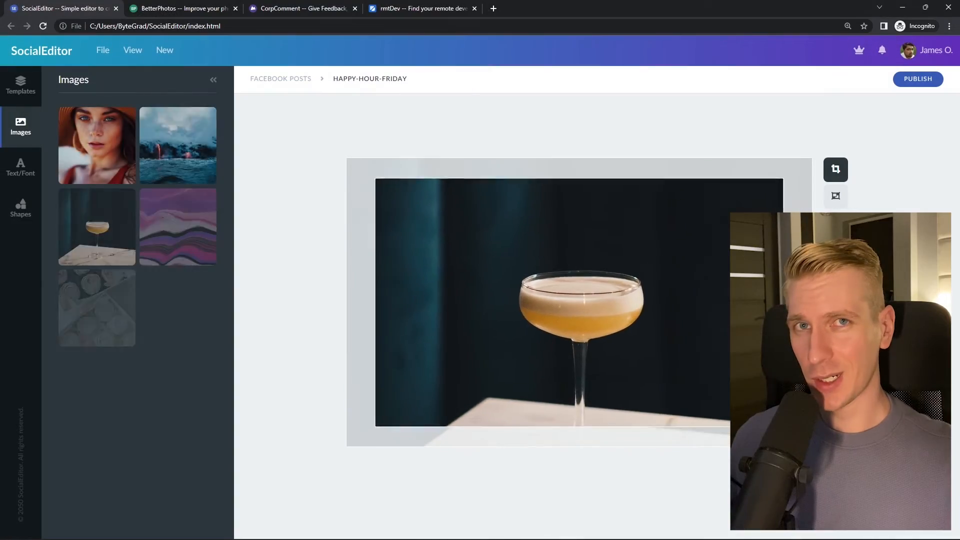
# Step: Select the cocktail photo in the Happy-Hour-Friday post, then deselect it
pyautogui.click(181, 8)
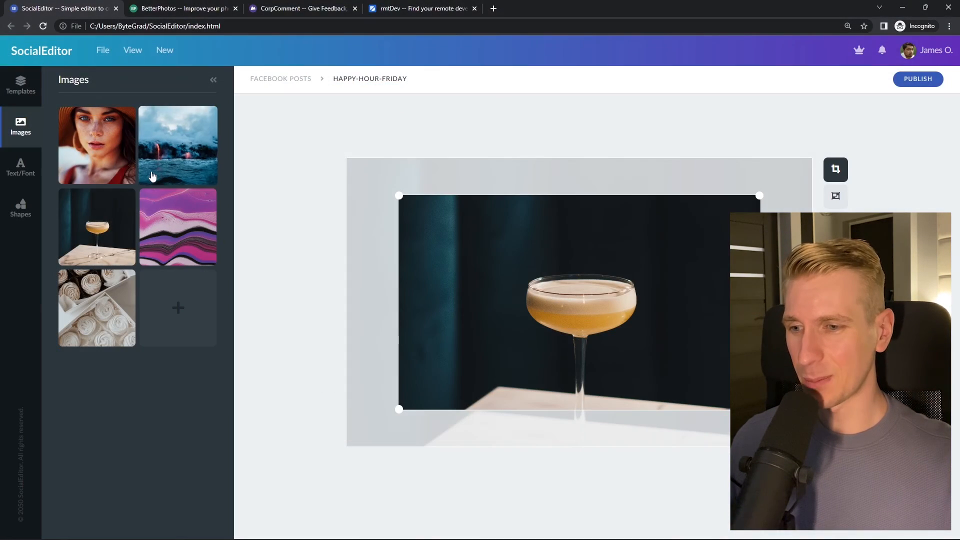
pyautogui.moveTo(358, 304)
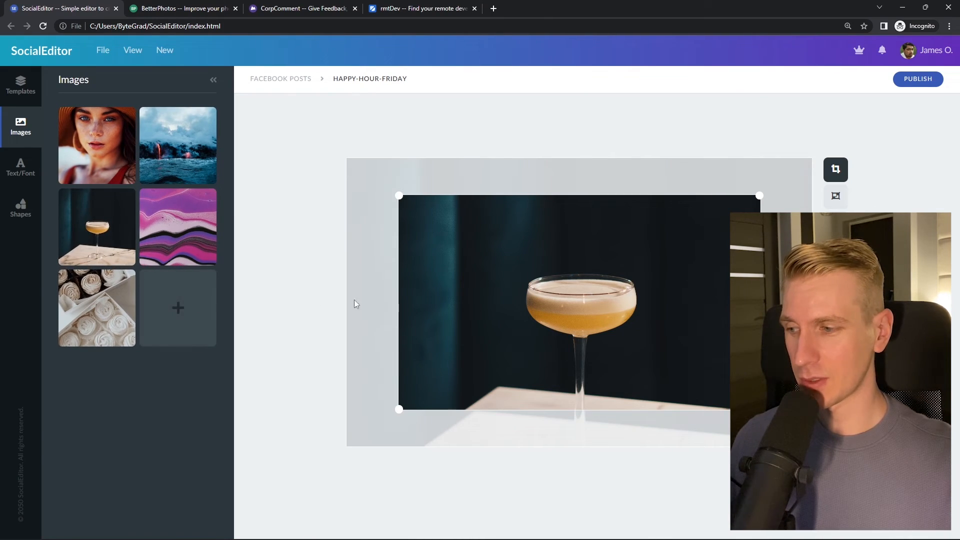
pyautogui.click(182, 8)
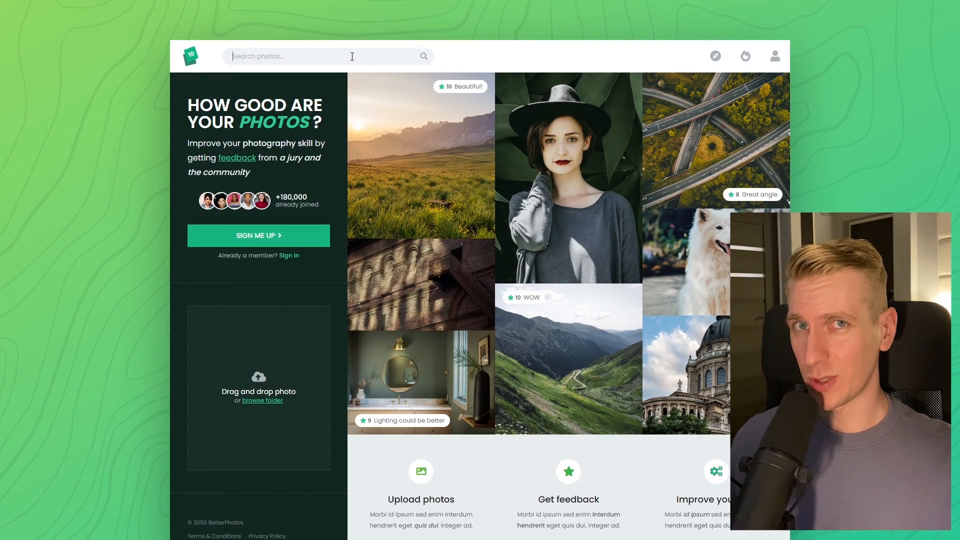